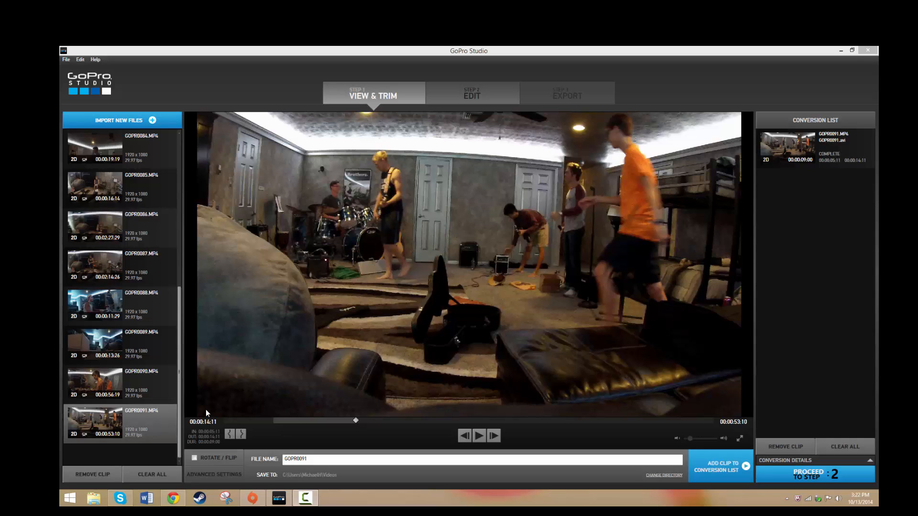
{"action": "mouse_move", "coordinate": [271, 423]}
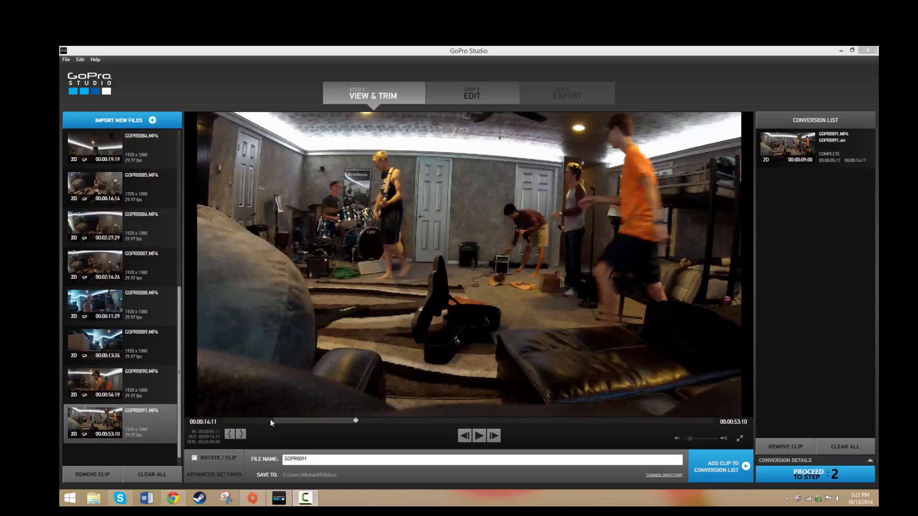
{"action": "mouse_move", "coordinate": [267, 301]}
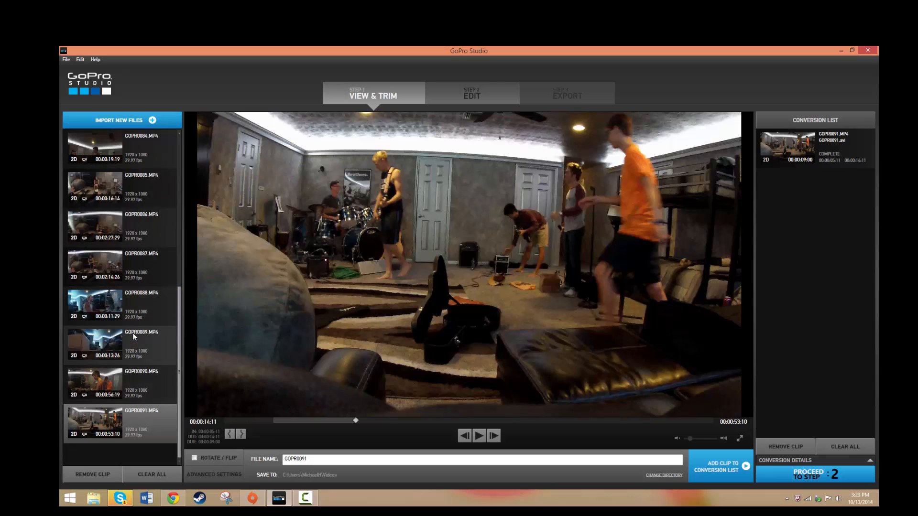
Proceed to Step 2 Edit so the converted GOPR0091.AVI clip is available as media
{"action": "left_click", "coordinate": [473, 93]}
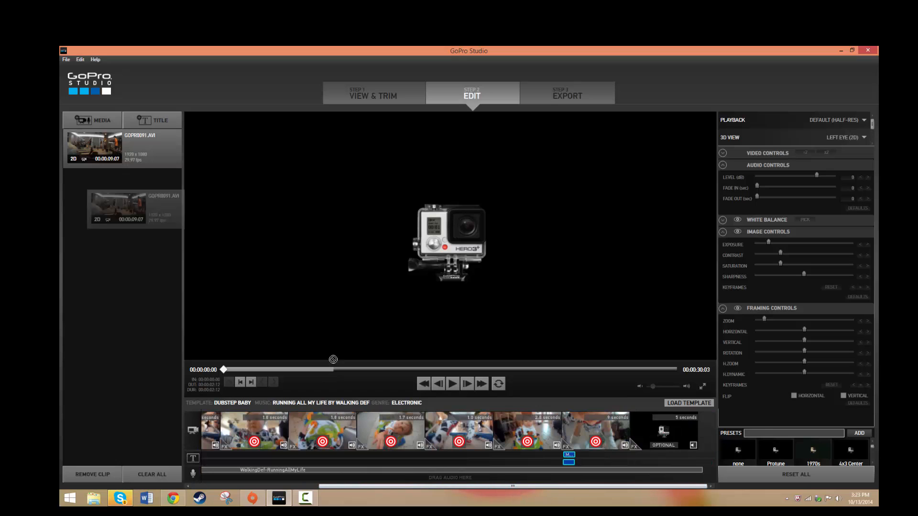
Place the converted GOPR0091.AVI clip into a Dubstep Baby storyboard slot
{"action": "left_click", "coordinate": [596, 430]}
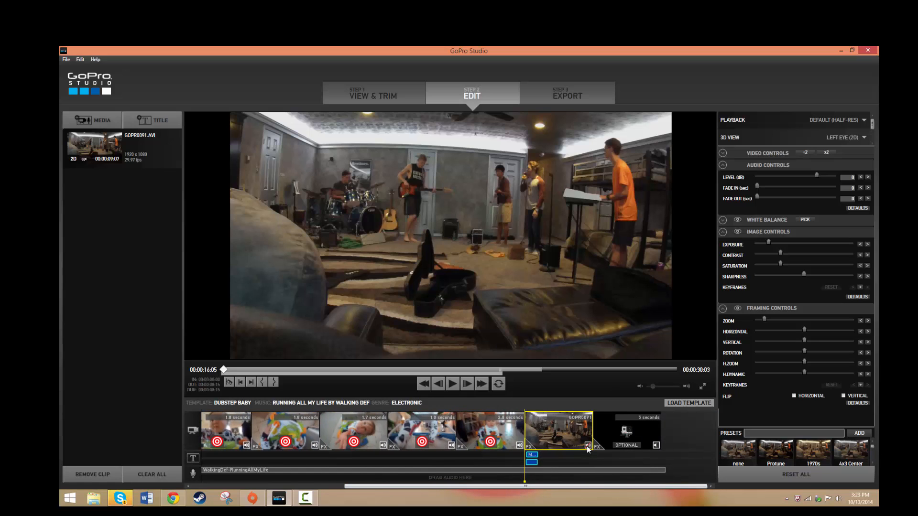
{"action": "mouse_move", "coordinate": [197, 108]}
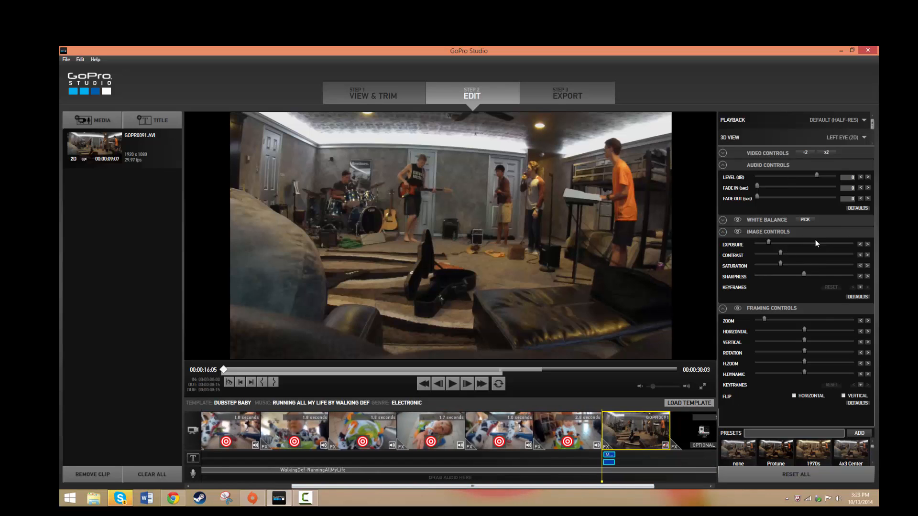
{"action": "mouse_move", "coordinate": [807, 192]}
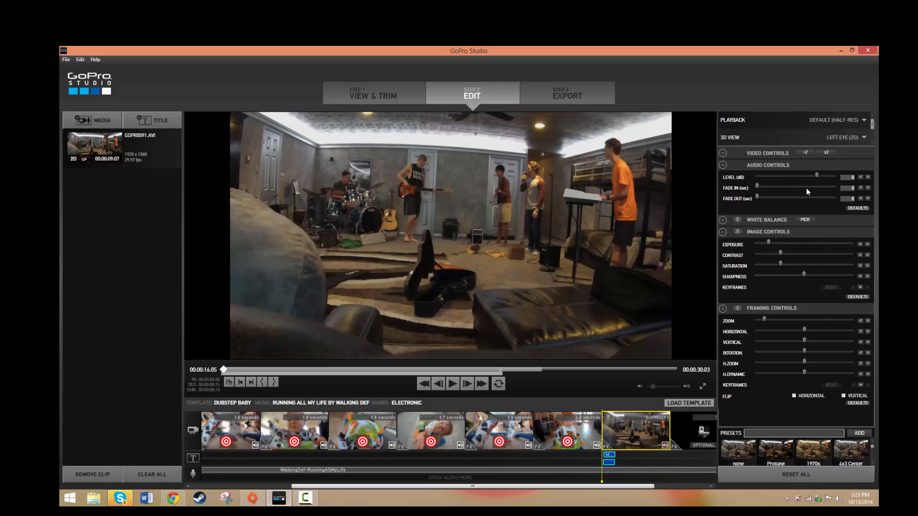
{"action": "mouse_move", "coordinate": [778, 182]}
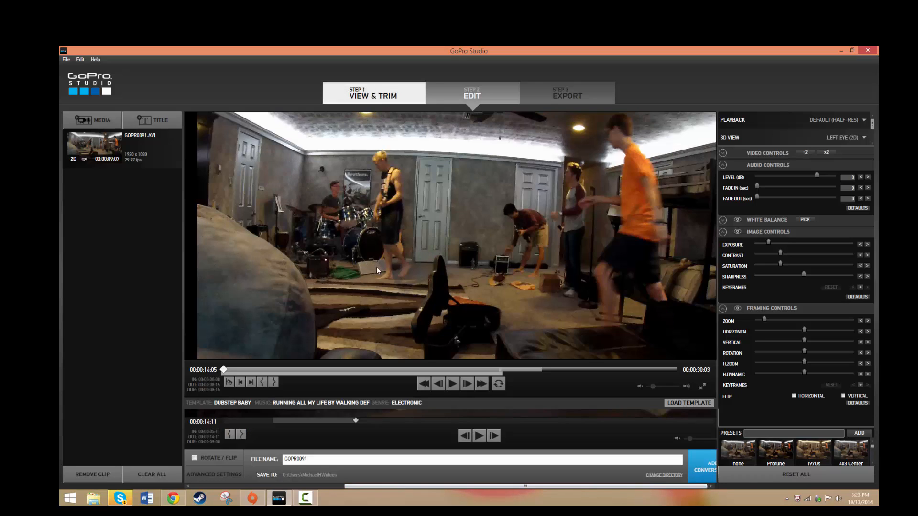
Trim GOPR0083.MP4 to roughly 17–21 s and queue it in the conversion list
{"action": "left_click", "coordinate": [373, 92]}
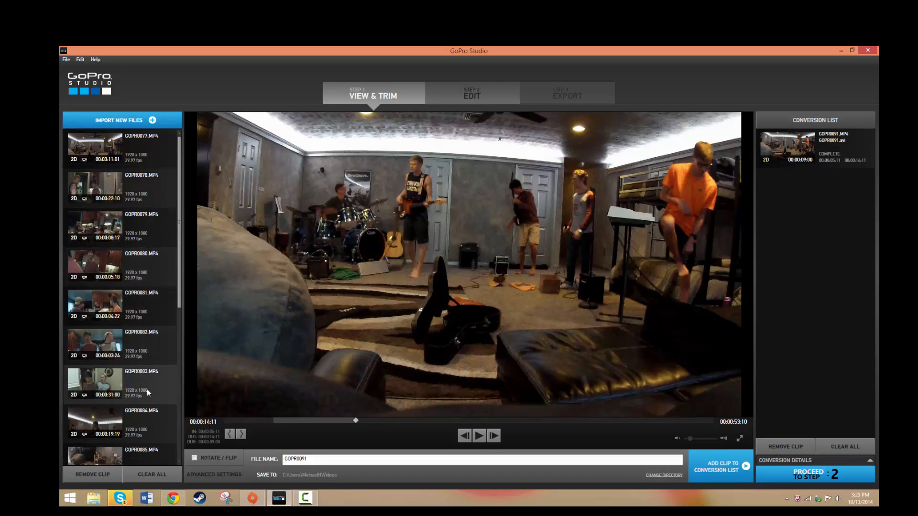
{"action": "left_click", "coordinate": [93, 380]}
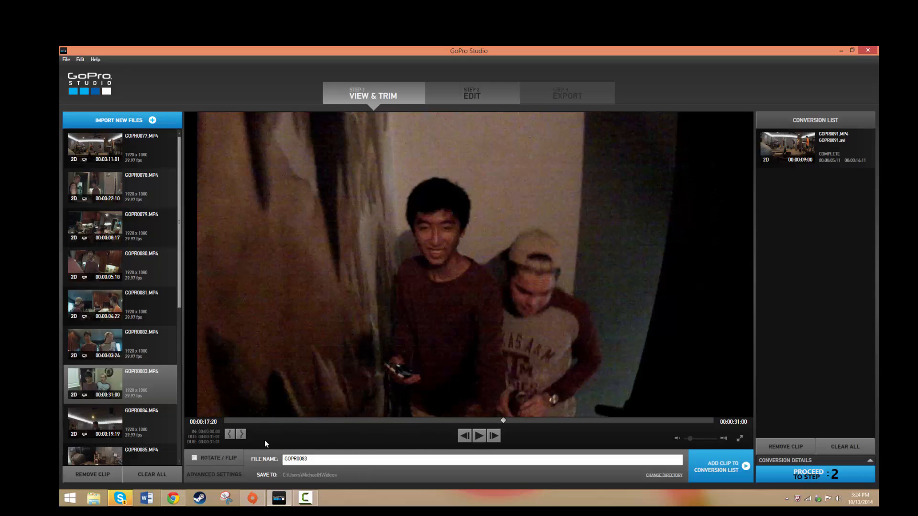
{"action": "left_click", "coordinate": [479, 436]}
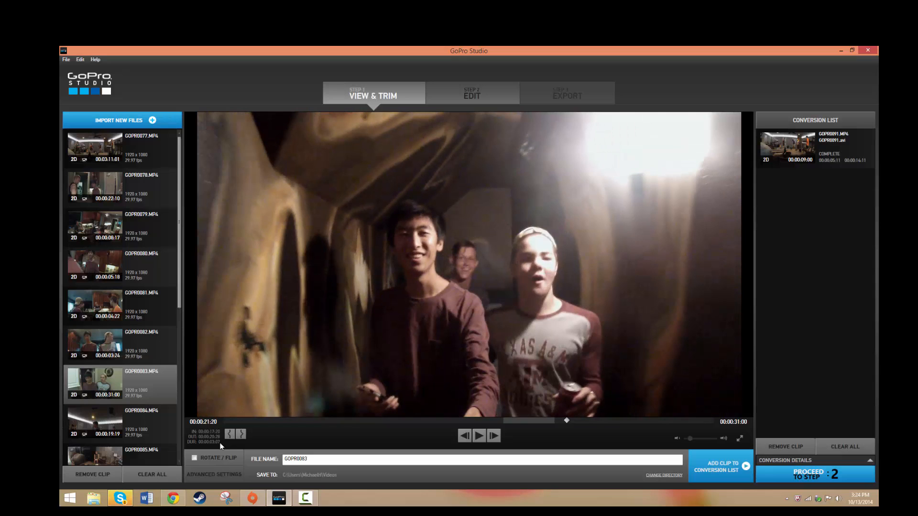
{"action": "left_click", "coordinate": [238, 435]}
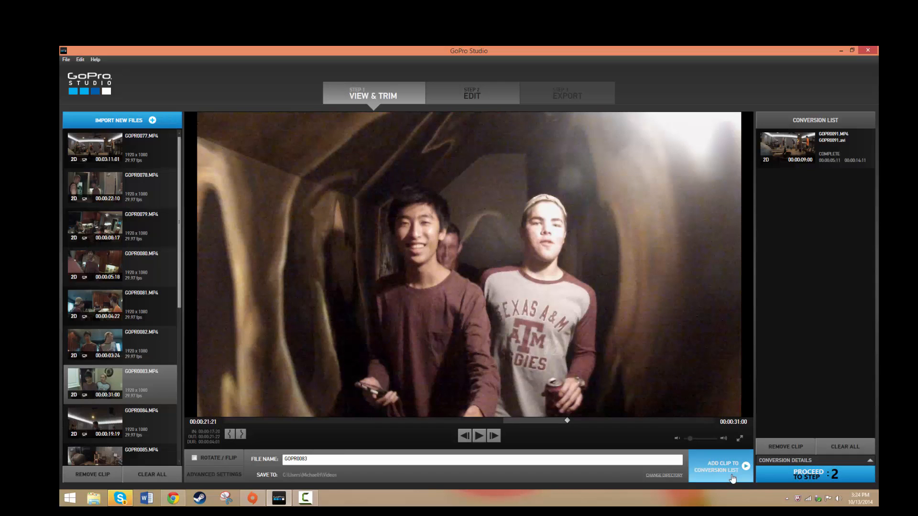
{"action": "left_click", "coordinate": [720, 467]}
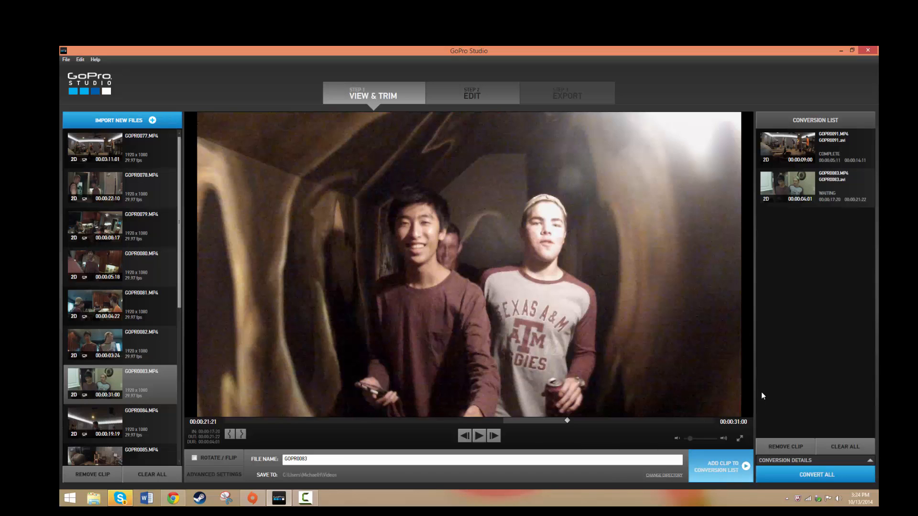
Convert the queued GOPR0083 clip and proceed to Step 2 Edit
{"action": "left_click", "coordinate": [815, 474]}
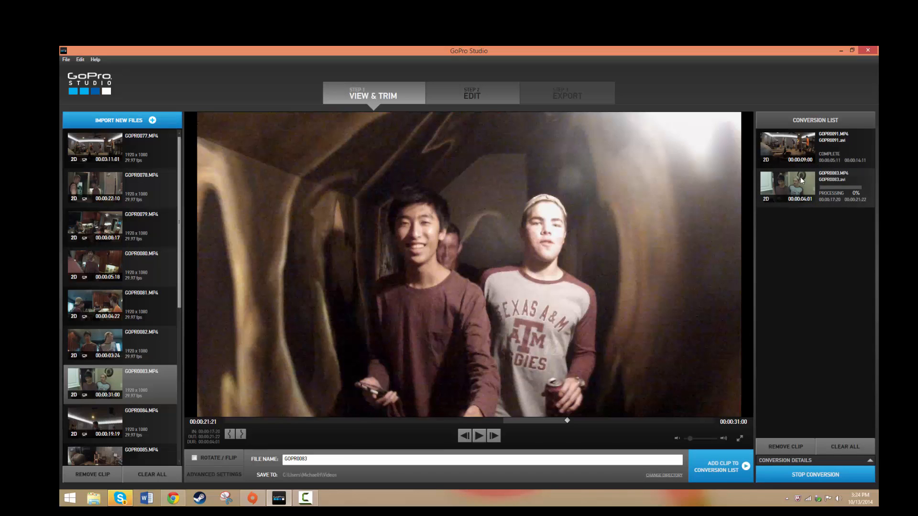
{"action": "left_click", "coordinate": [472, 92]}
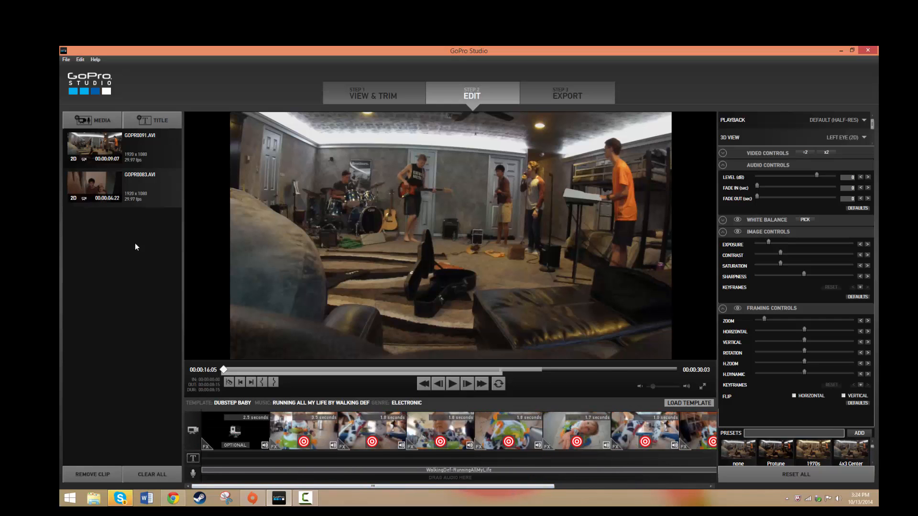
Place GOPR0083.AVI in the first storyboard slot as the intro, review it, then return to View & Trim
{"action": "left_click", "coordinate": [303, 430]}
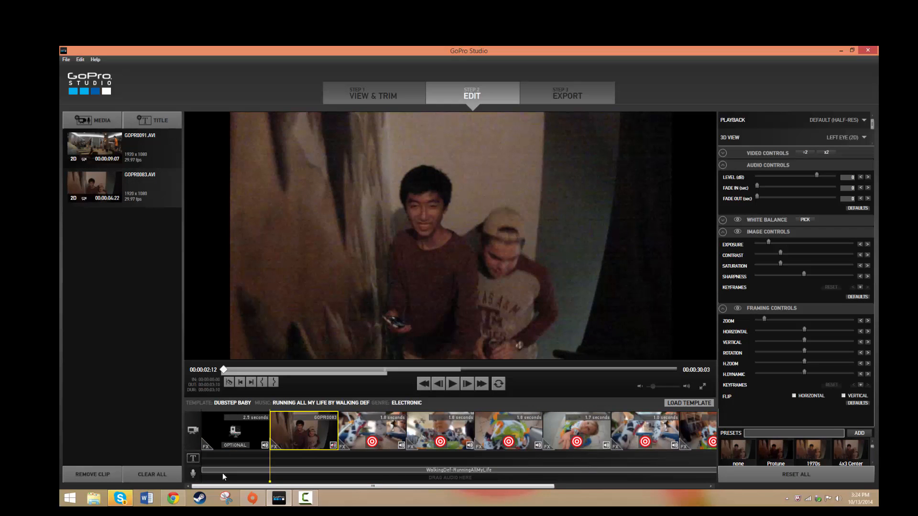
{"action": "left_click", "coordinate": [234, 431]}
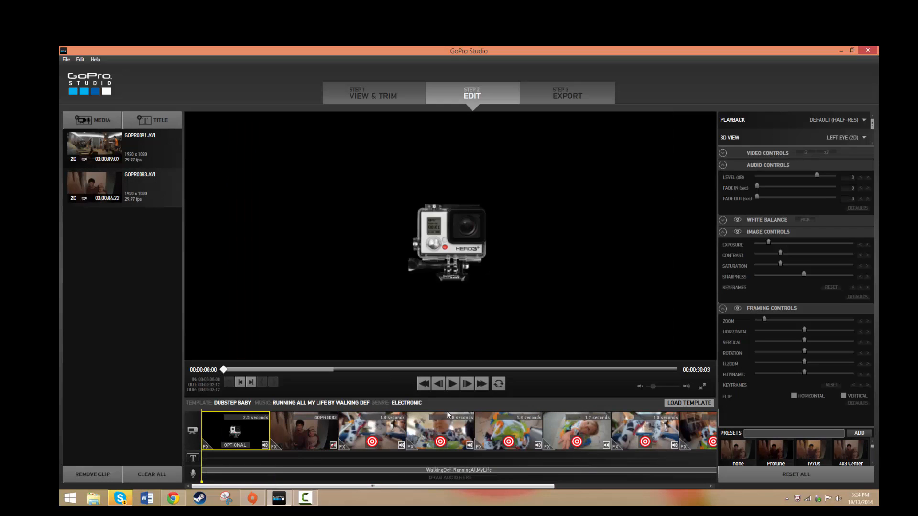
{"action": "left_click", "coordinate": [452, 383]}
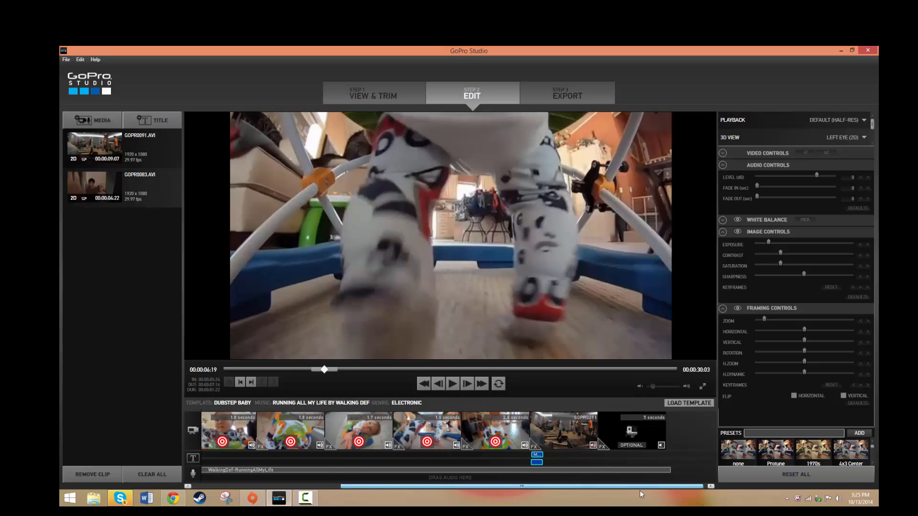
{"action": "left_click", "coordinate": [452, 384]}
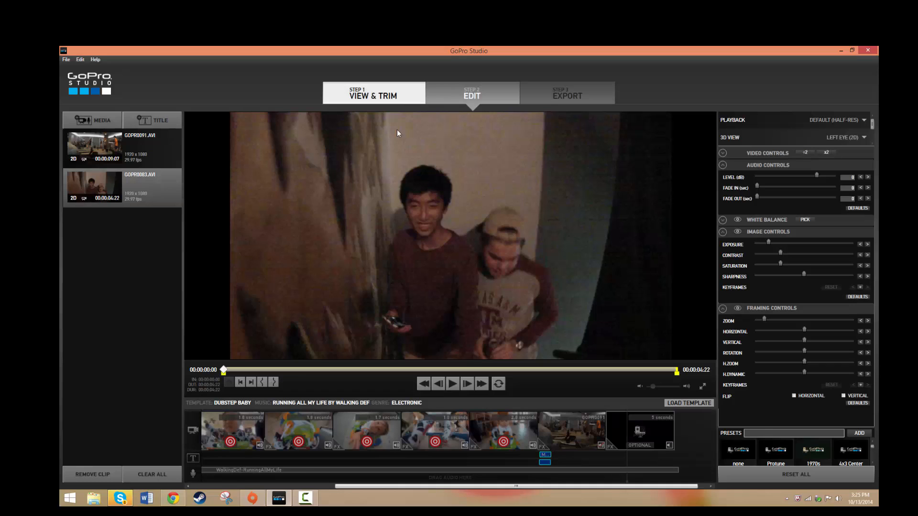
{"action": "left_click", "coordinate": [373, 94]}
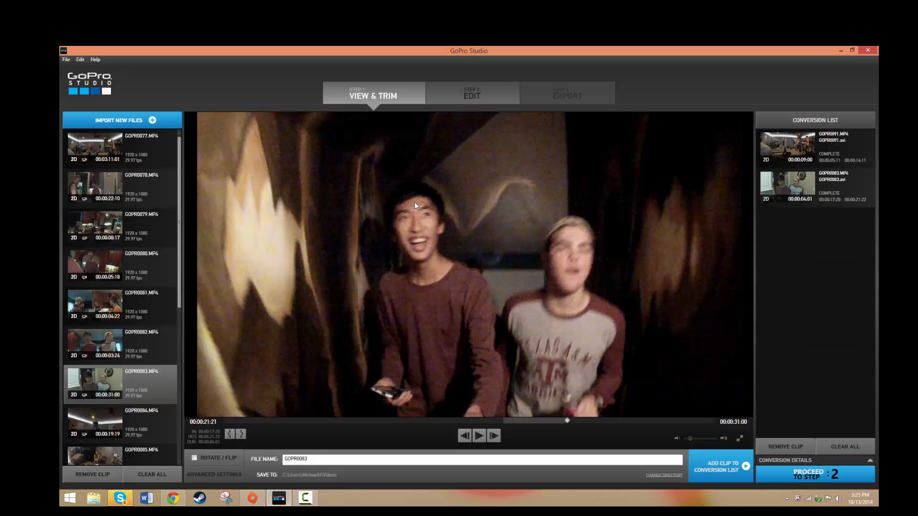
{"action": "mouse_move", "coordinate": [430, 423]}
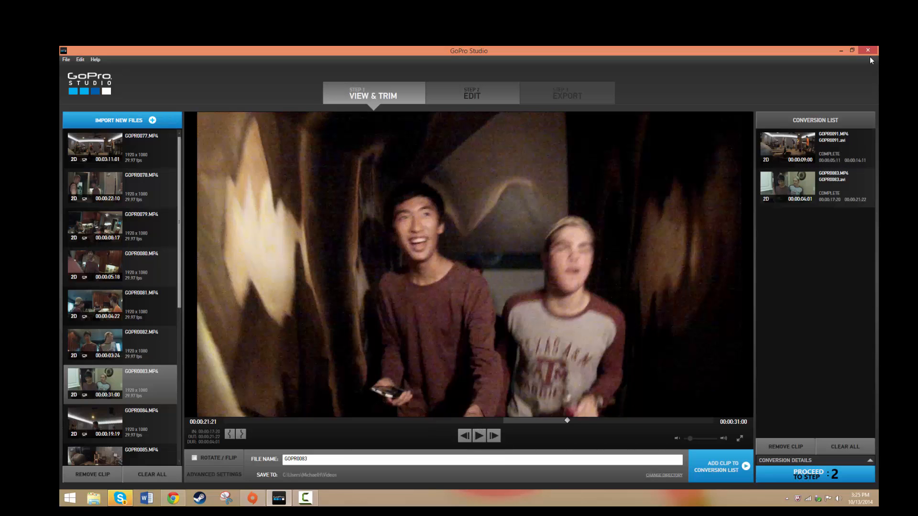
Review the conversion list and return to Step 2 Edit with both clips available
{"action": "left_click", "coordinate": [855, 51]}
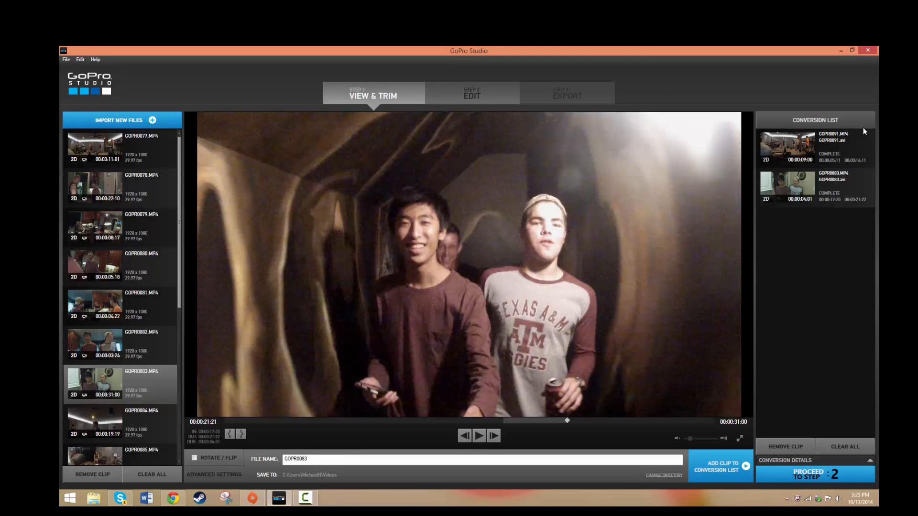
{"action": "mouse_move", "coordinate": [442, 168]}
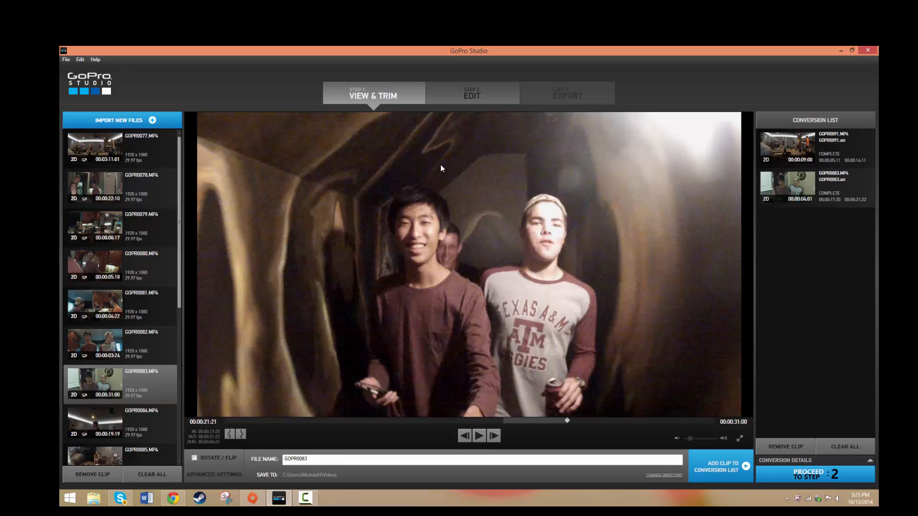
{"action": "mouse_move", "coordinate": [472, 356]}
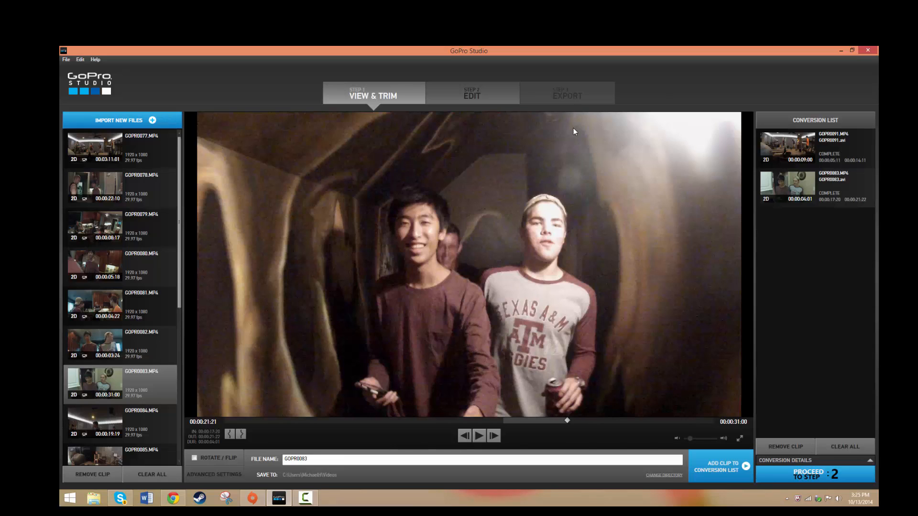
{"action": "mouse_move", "coordinate": [557, 95]}
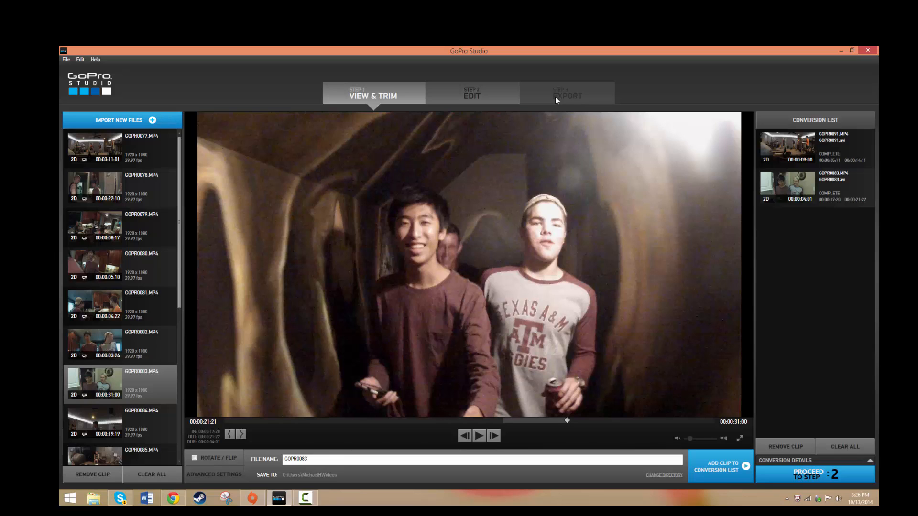
{"action": "mouse_move", "coordinate": [410, 289]}
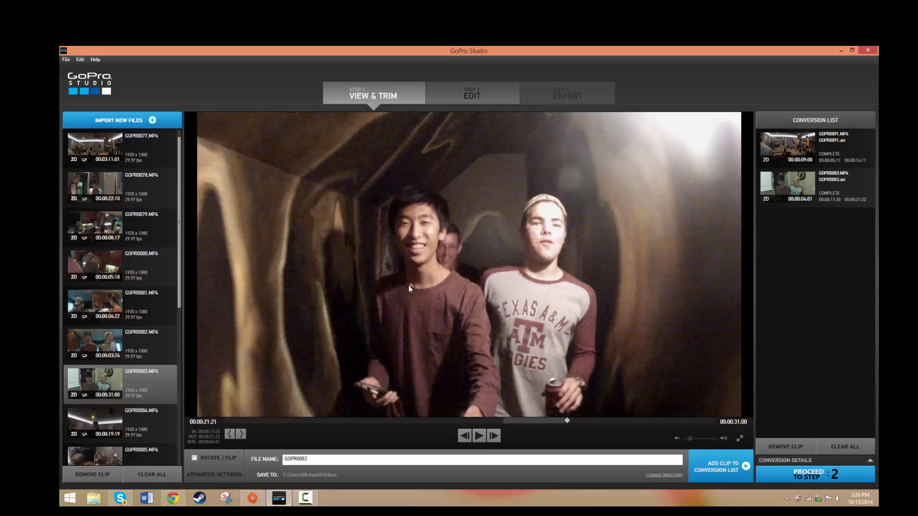
{"action": "left_click", "coordinate": [472, 93]}
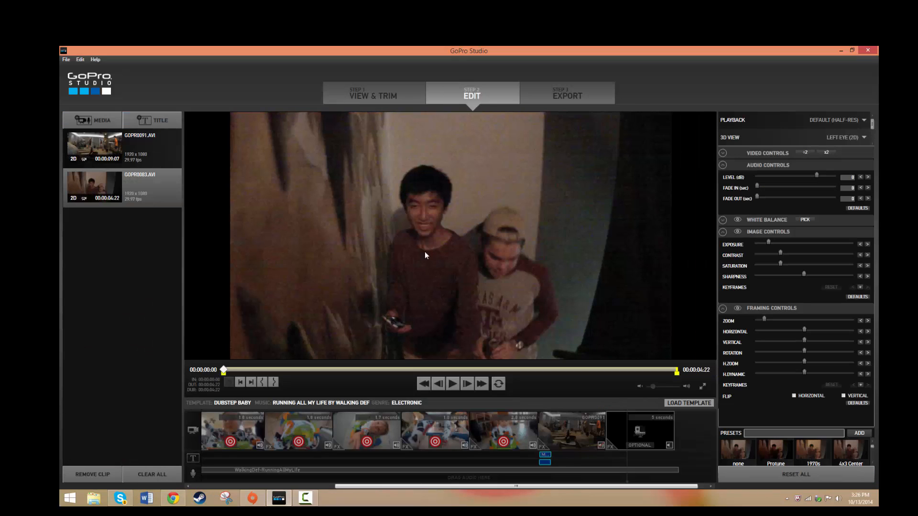
{"action": "mouse_move", "coordinate": [91, 436]}
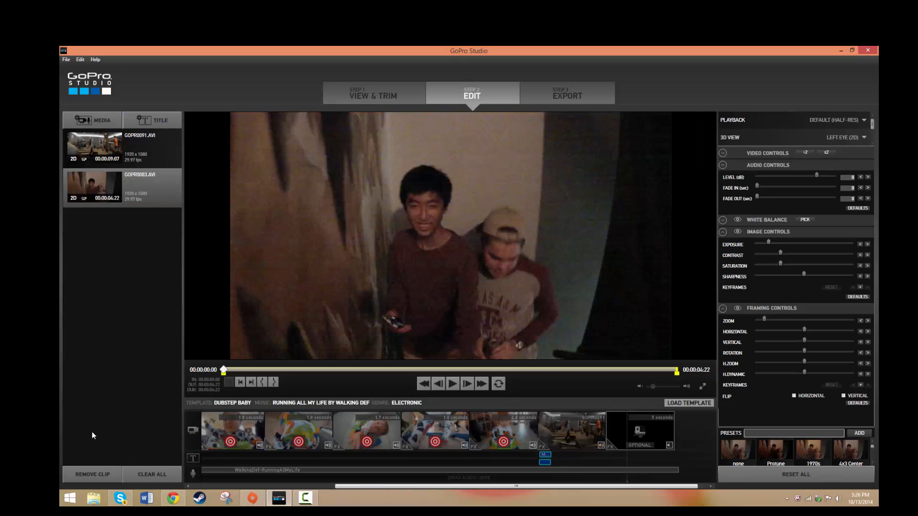